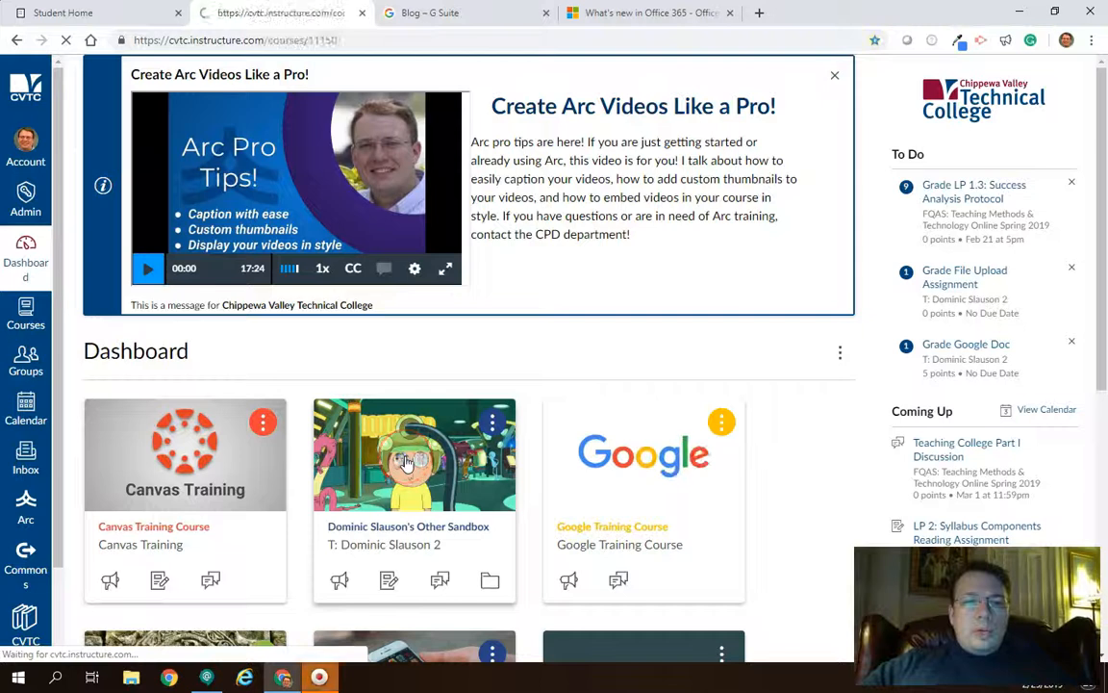
# Step: Open the sandbox course and list all its pages via Pages, View All Pages
pyautogui.click(409, 455)
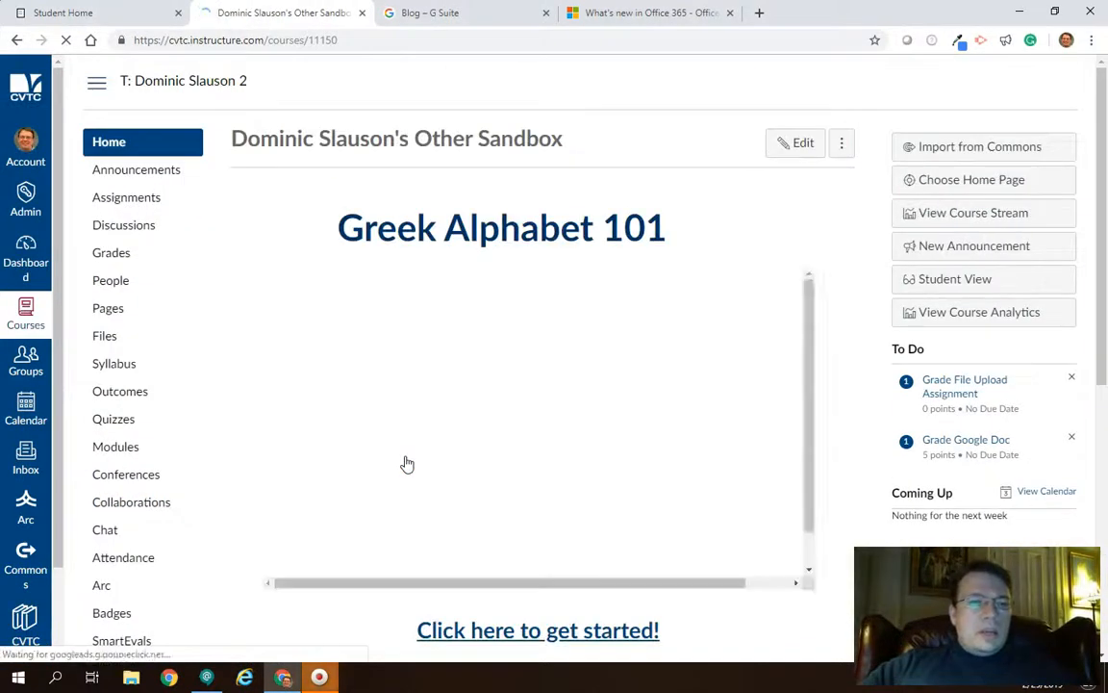
pyautogui.click(108, 308)
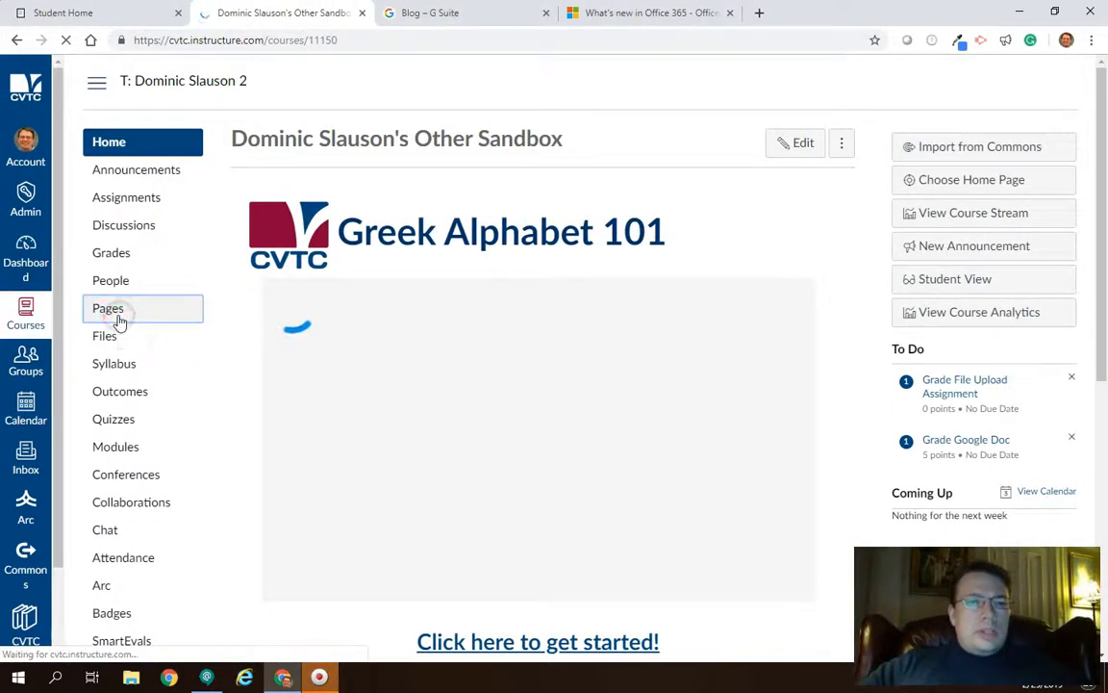
pyautogui.click(107, 308)
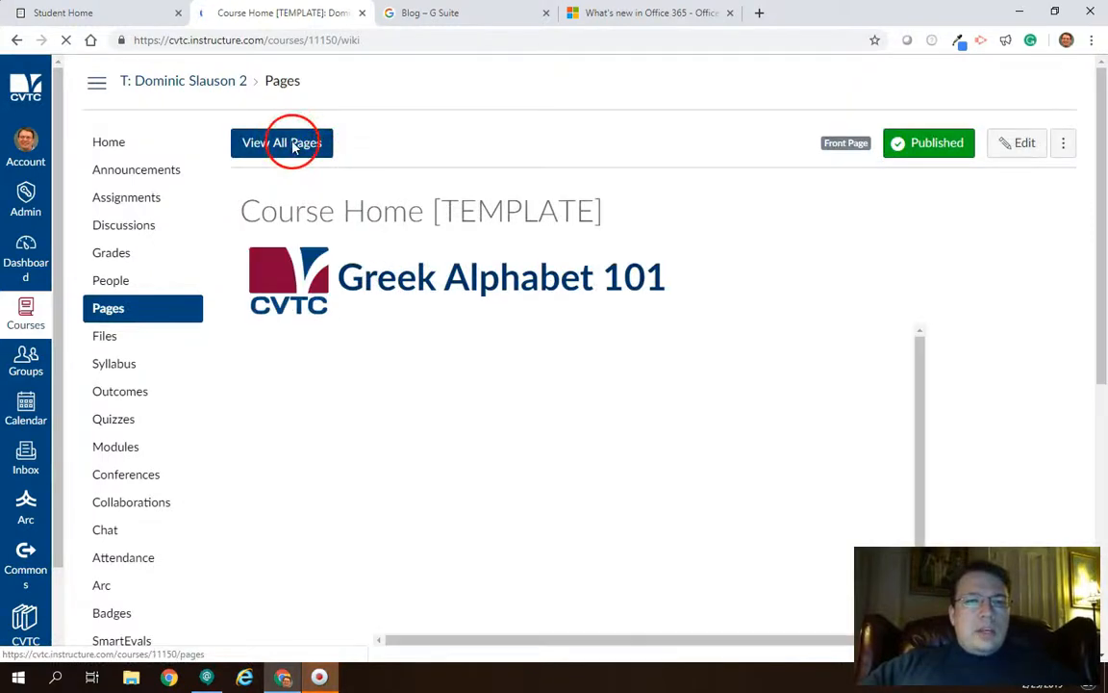
pyautogui.click(282, 142)
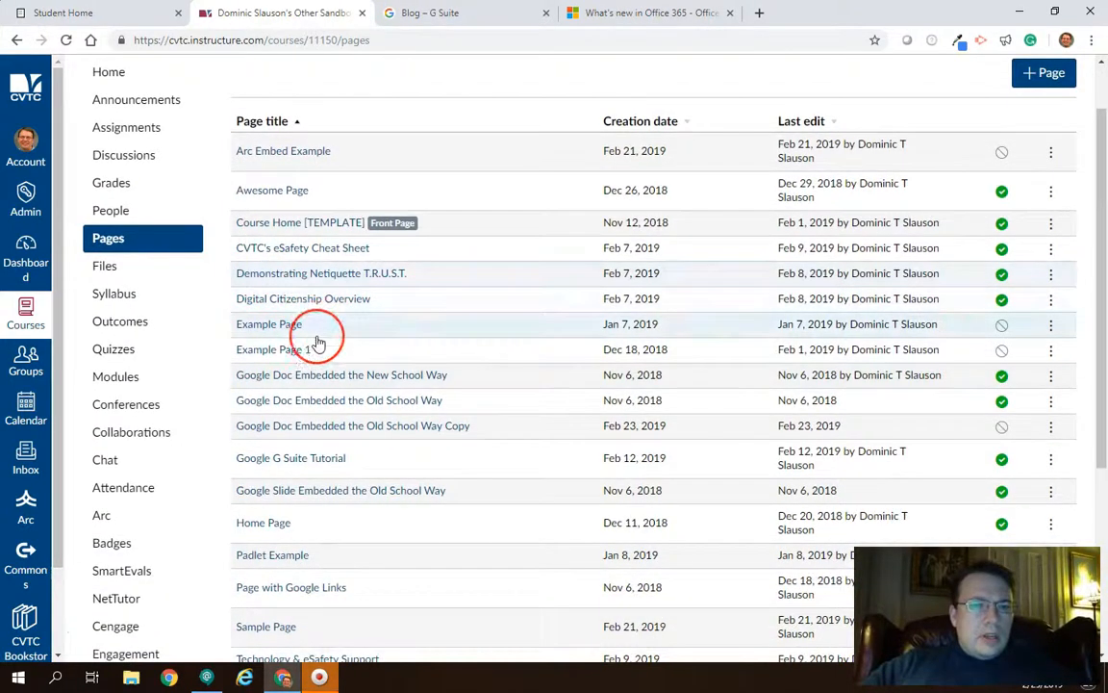
pyautogui.scroll(-3)
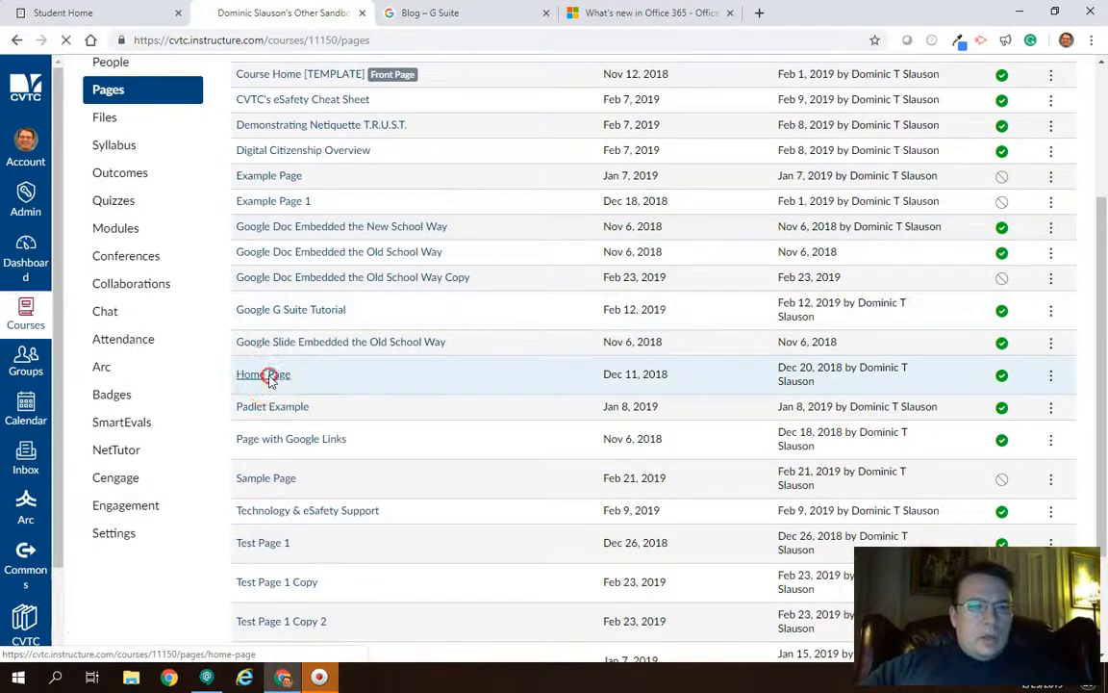
# Step: Open the Home Page and show its three-dot options menu beside Edit
pyautogui.click(262, 374)
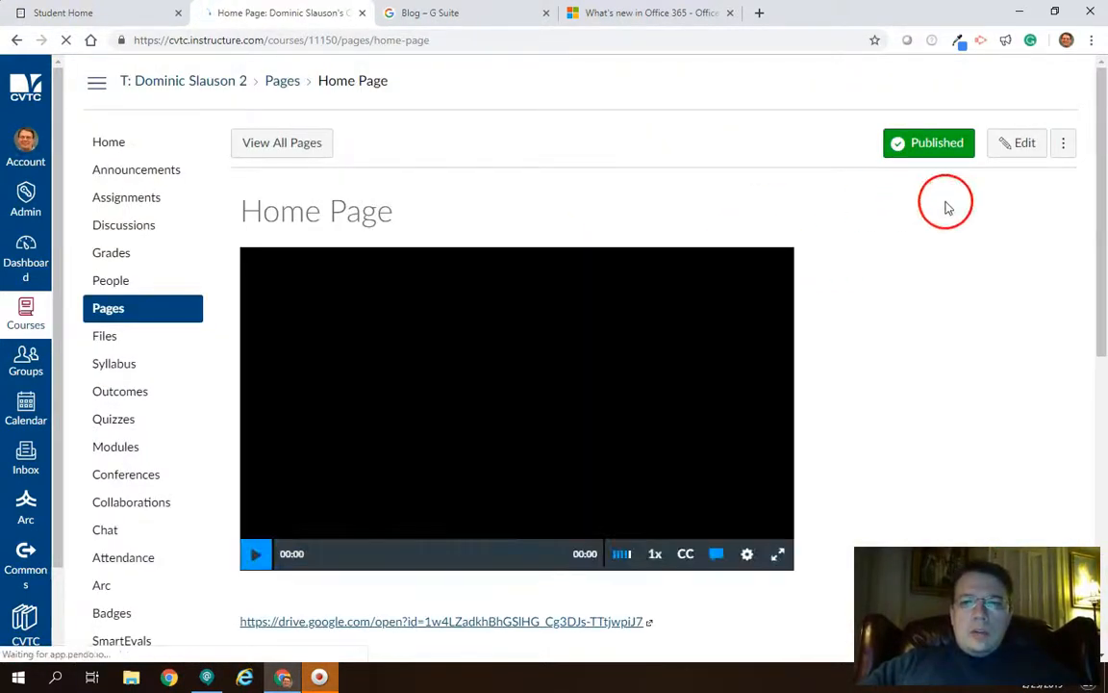
pyautogui.click(1063, 142)
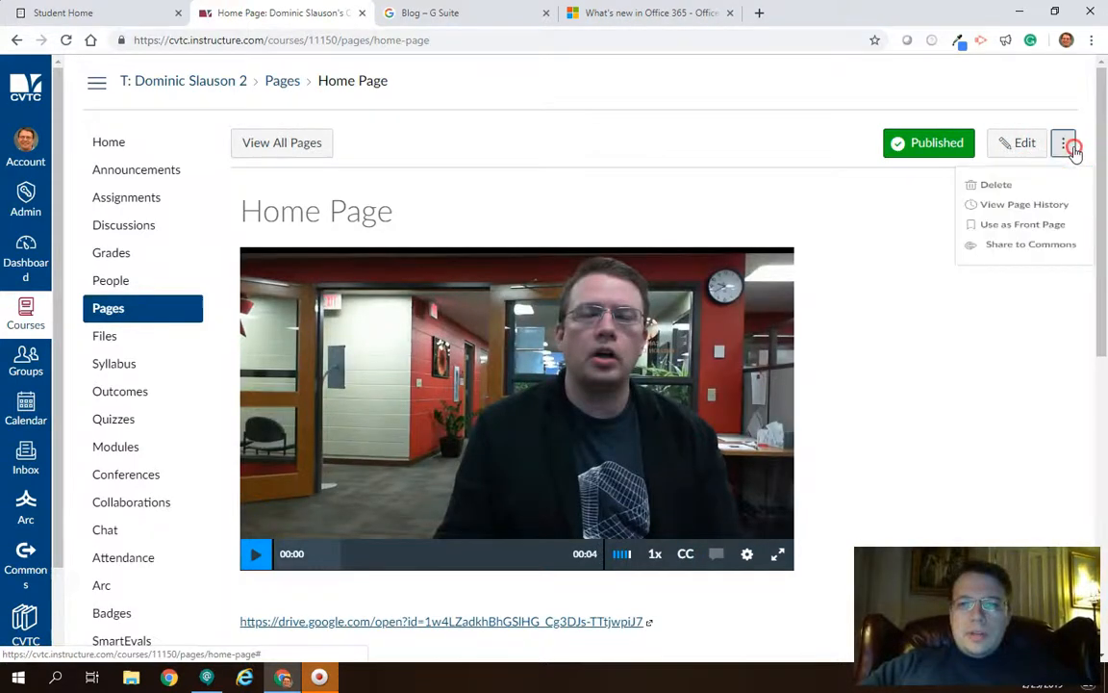
pyautogui.moveTo(1003, 214)
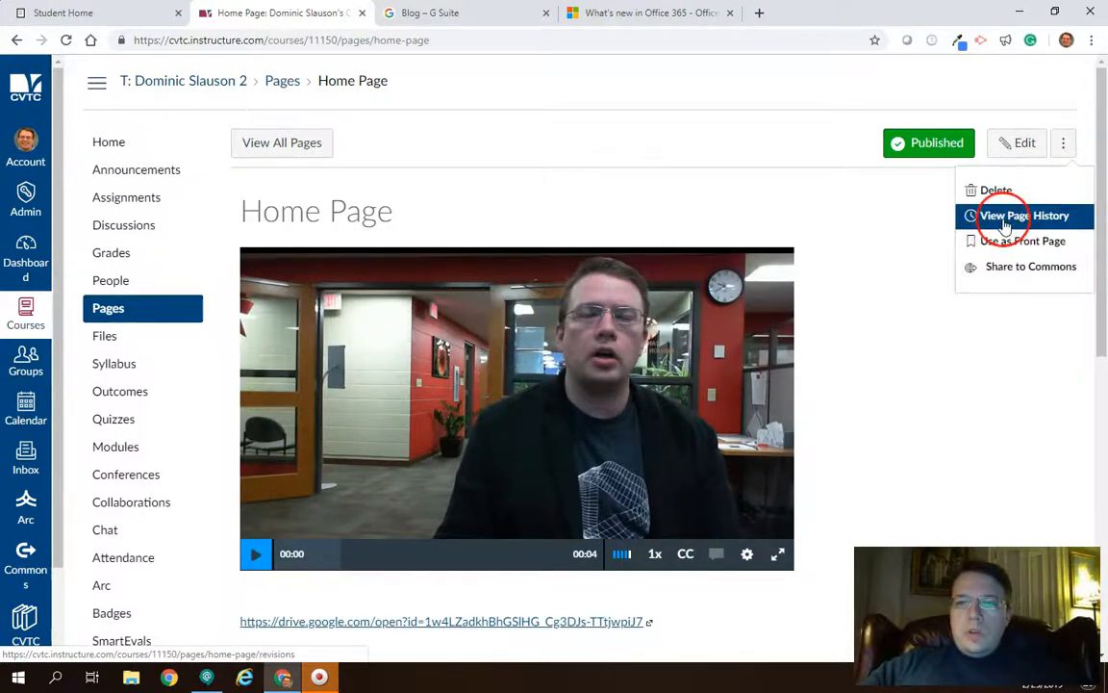
# Step: Open View Page History and preview the Dec 18 3:42pm and 9:55am revisions
pyautogui.click(1014, 215)
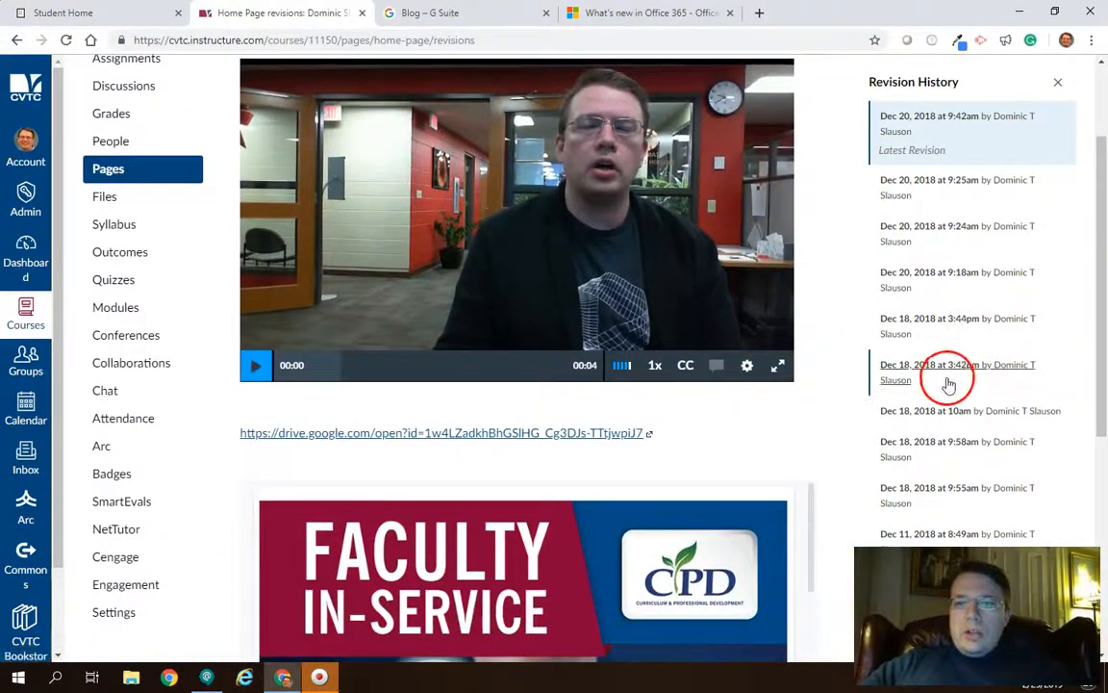
pyautogui.click(942, 371)
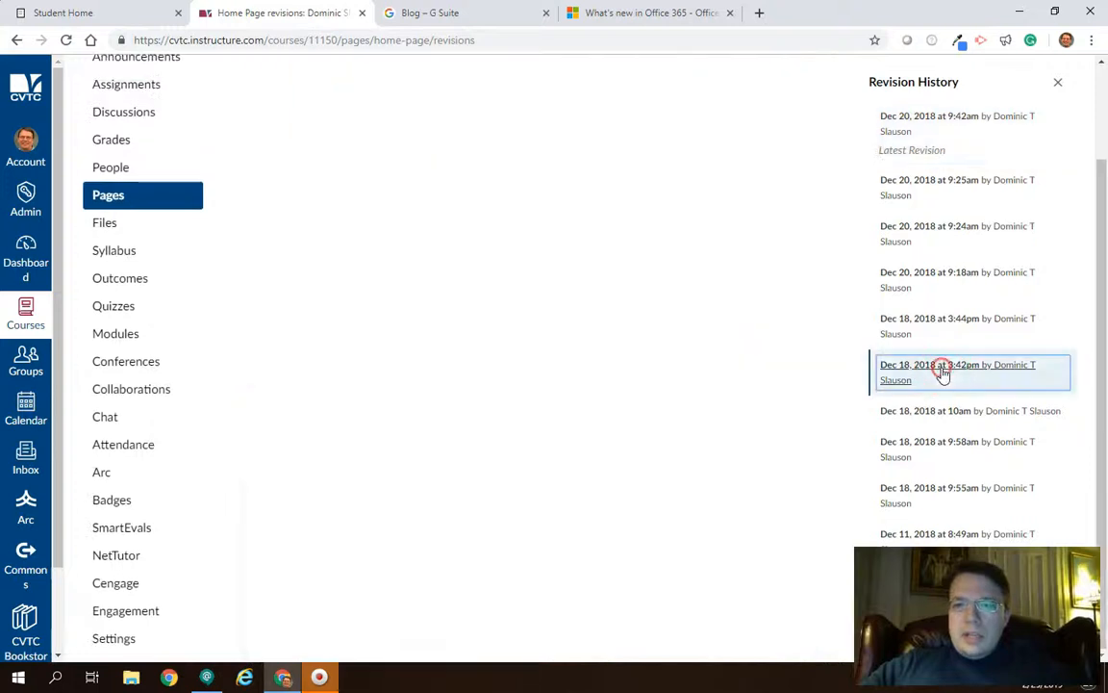
pyautogui.click(941, 366)
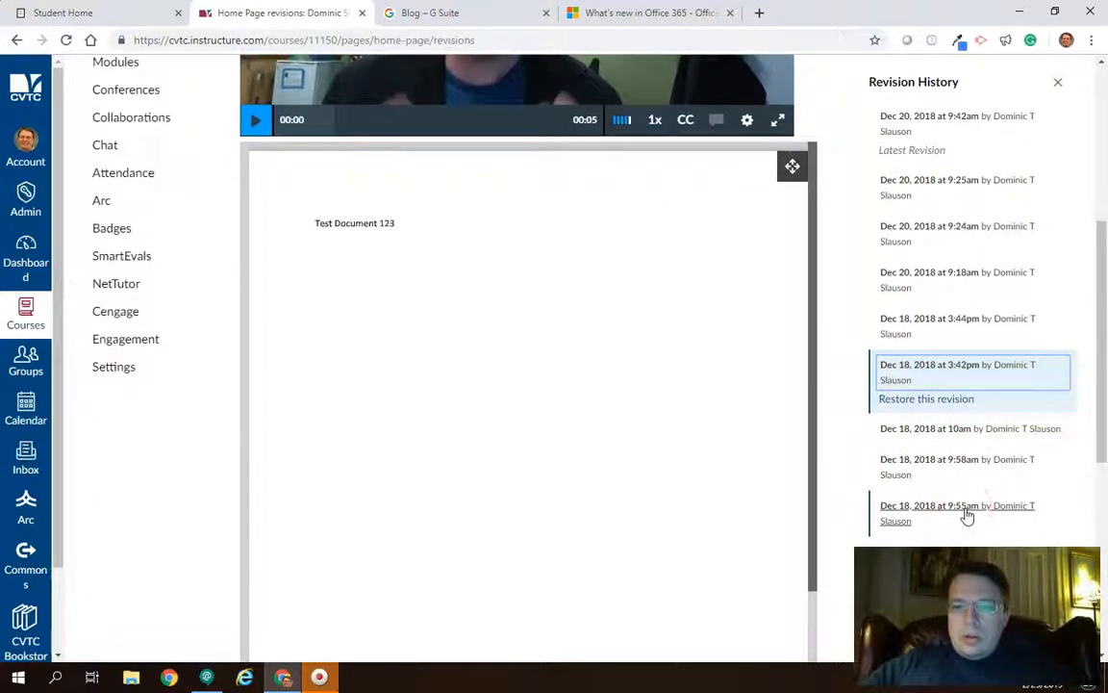
pyautogui.click(966, 509)
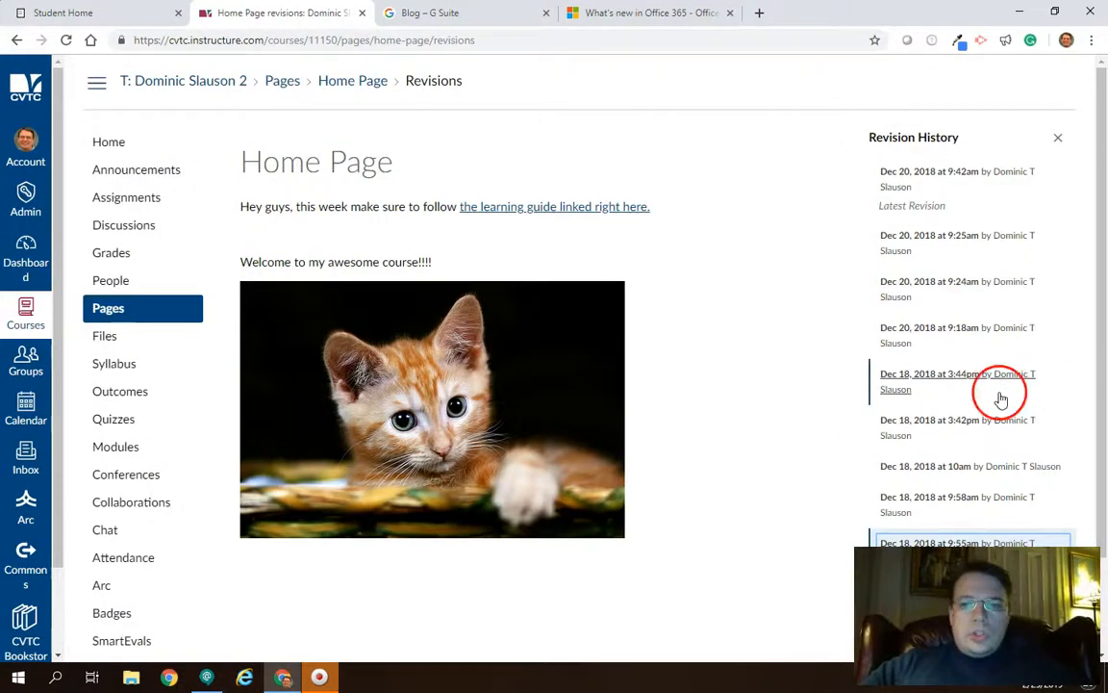
# Step: Select the Dec 18, 9:55am revision and restore it
pyautogui.click(962, 549)
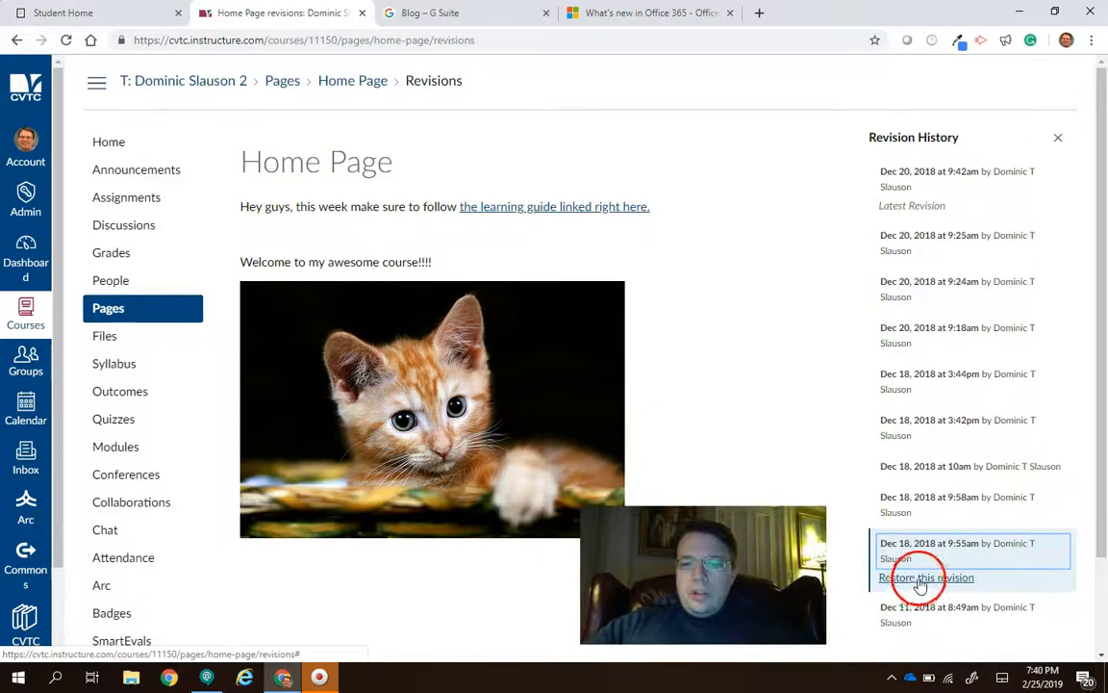
pyautogui.moveTo(935, 579)
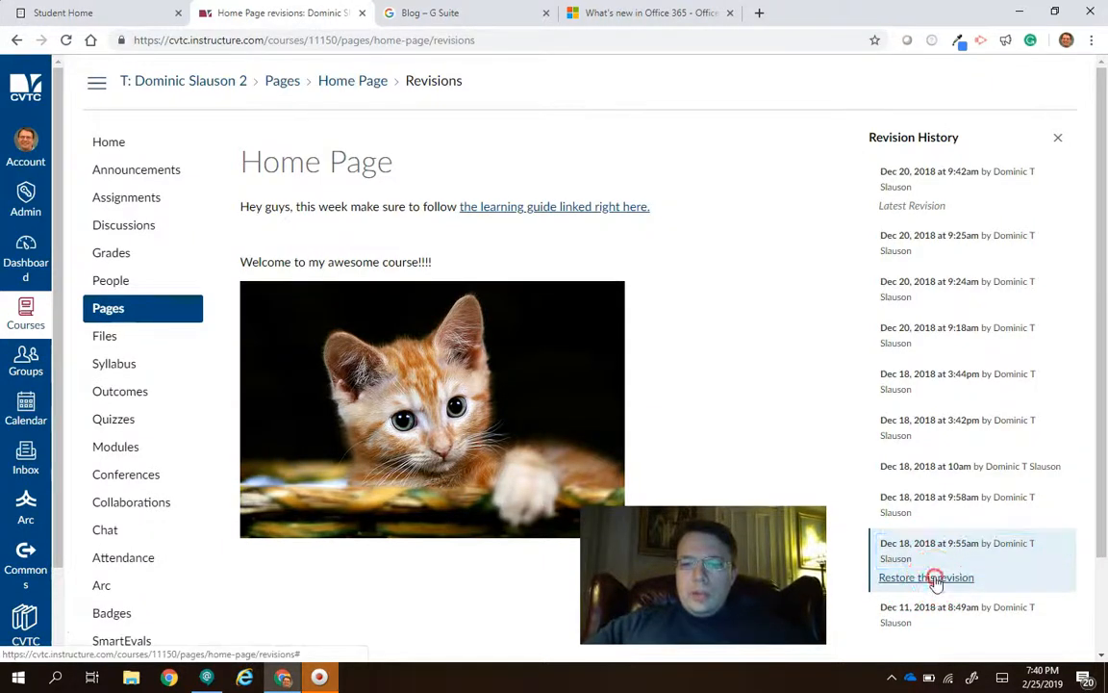
pyautogui.click(925, 577)
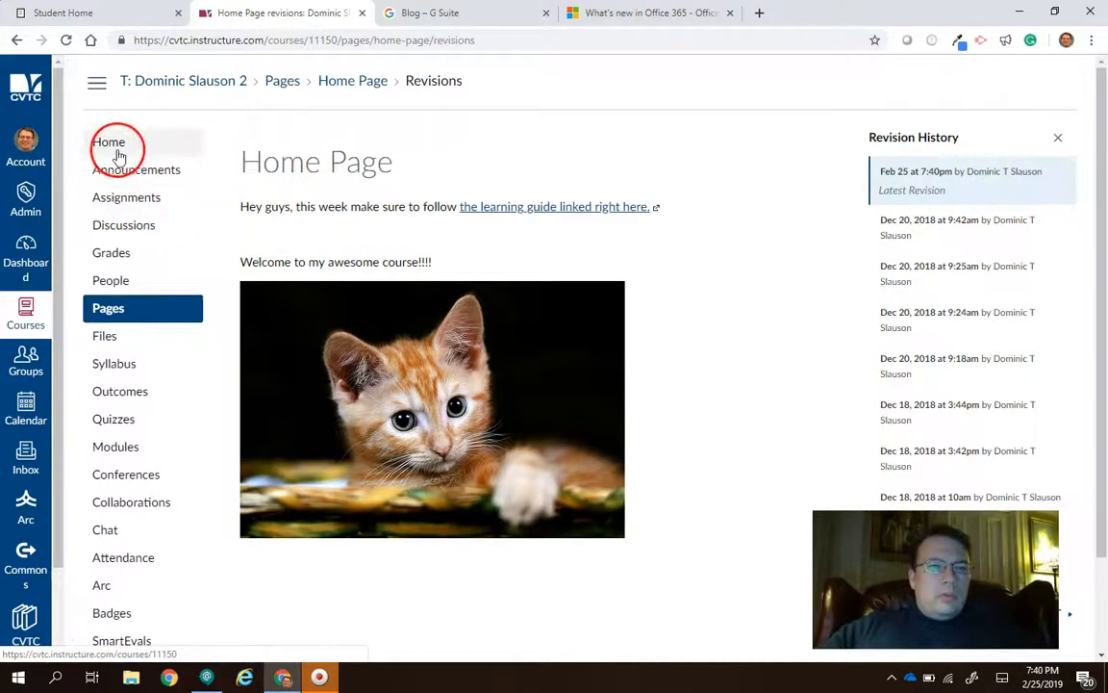
# Step: Return to the course Pages list and reopen the restored Home Page
pyautogui.click(108, 308)
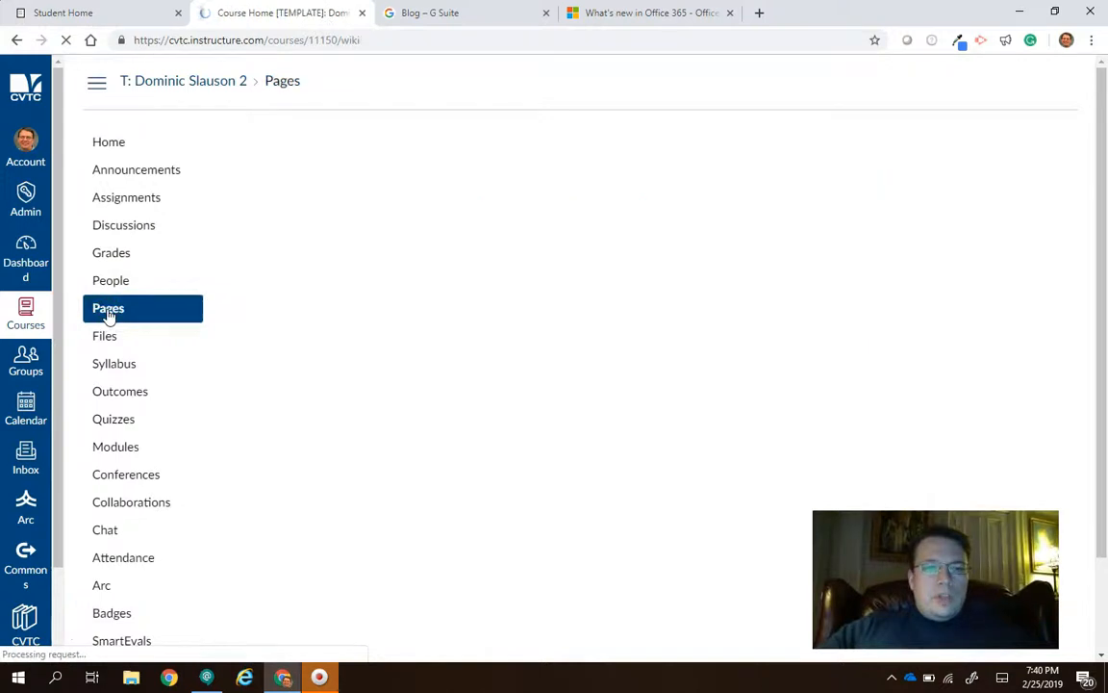
pyautogui.click(108, 307)
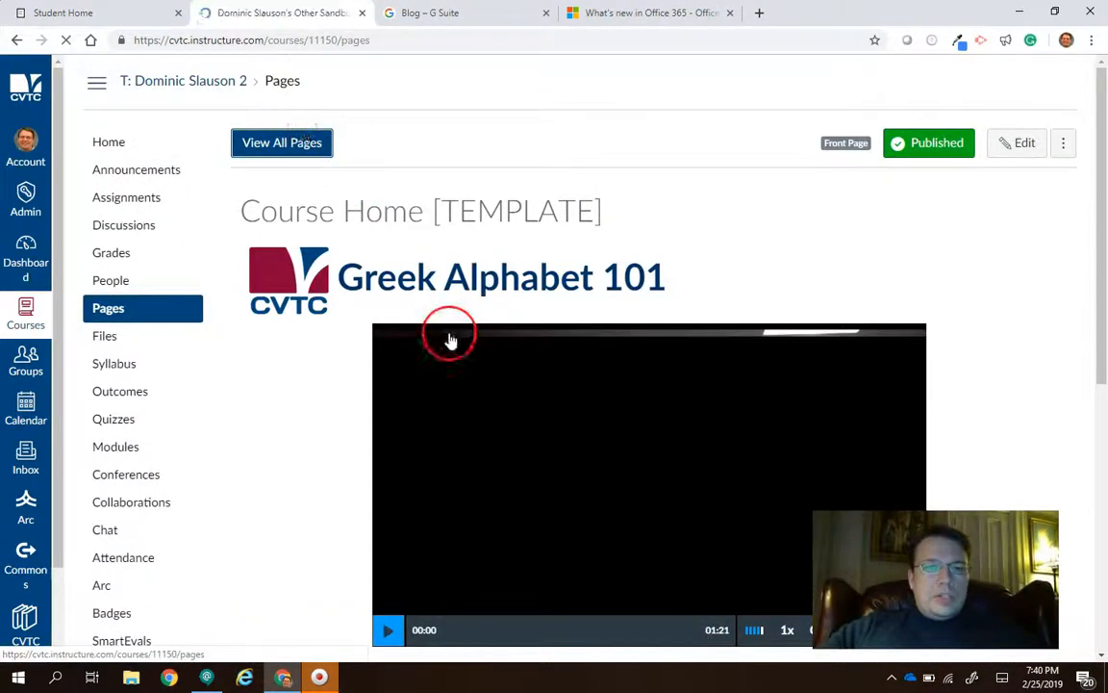
pyautogui.click(282, 144)
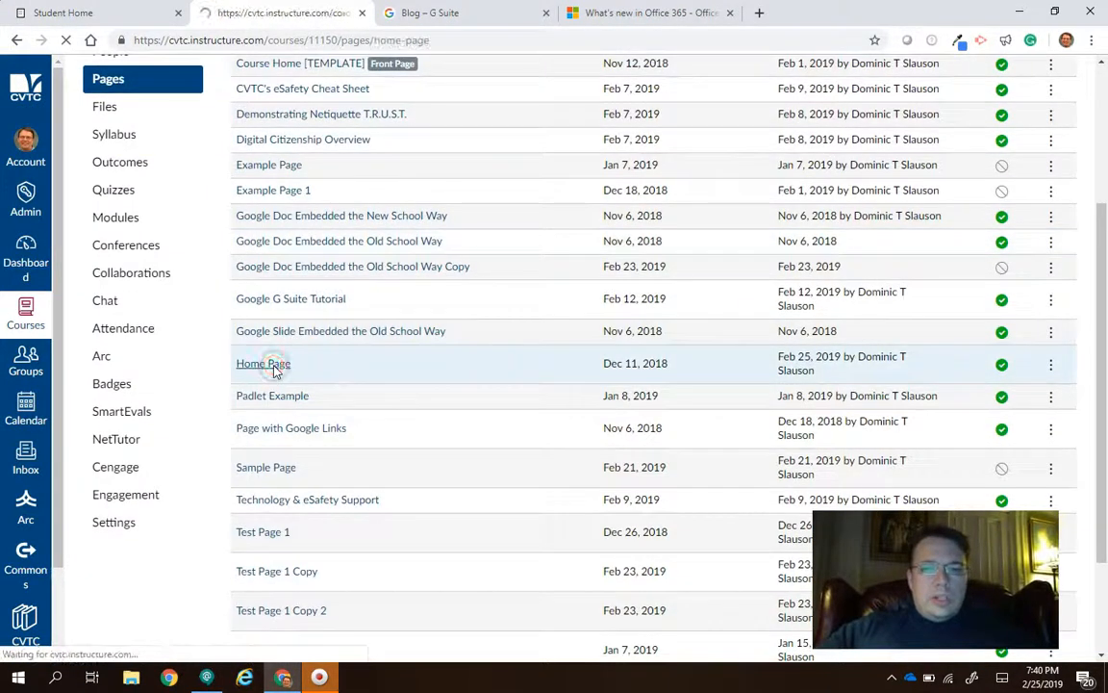
pyautogui.click(263, 363)
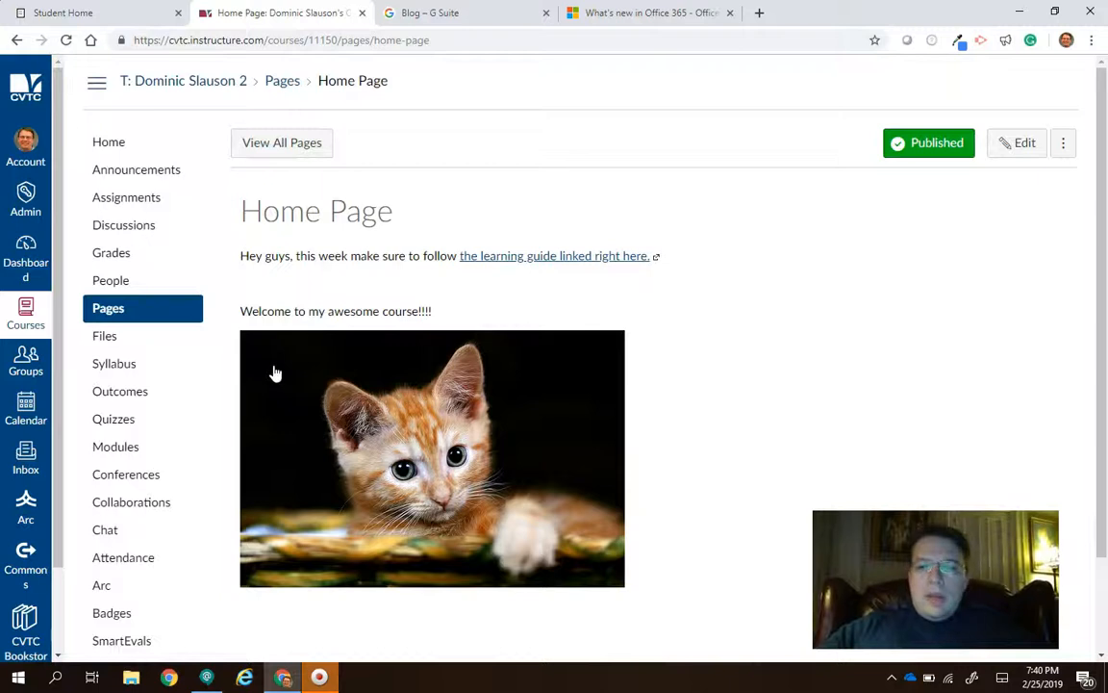